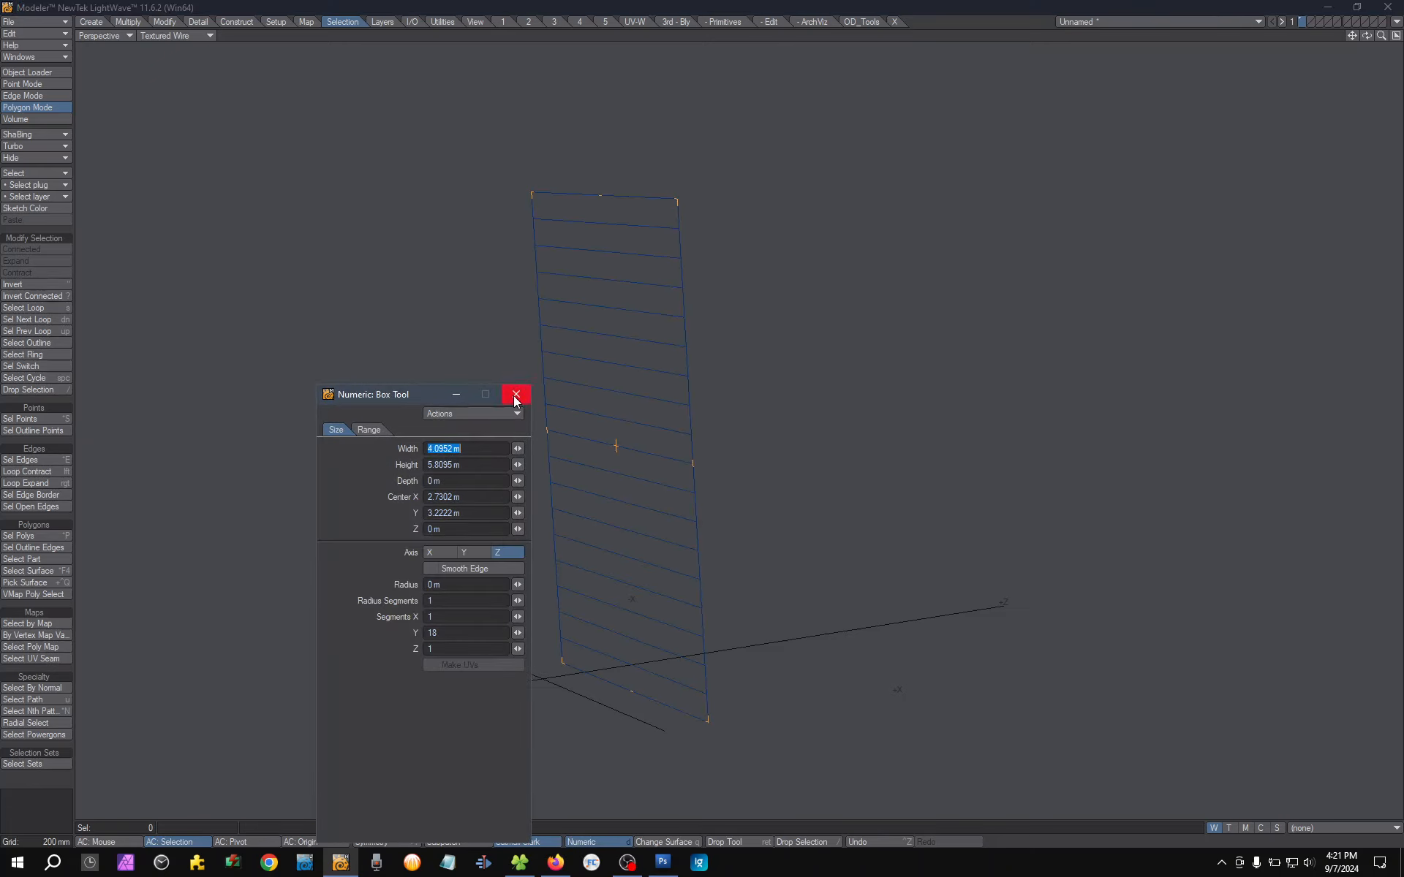
# Finish the box tool, leaving the tall panel divided into 18 horizontal strips
pyautogui.click(515, 395)
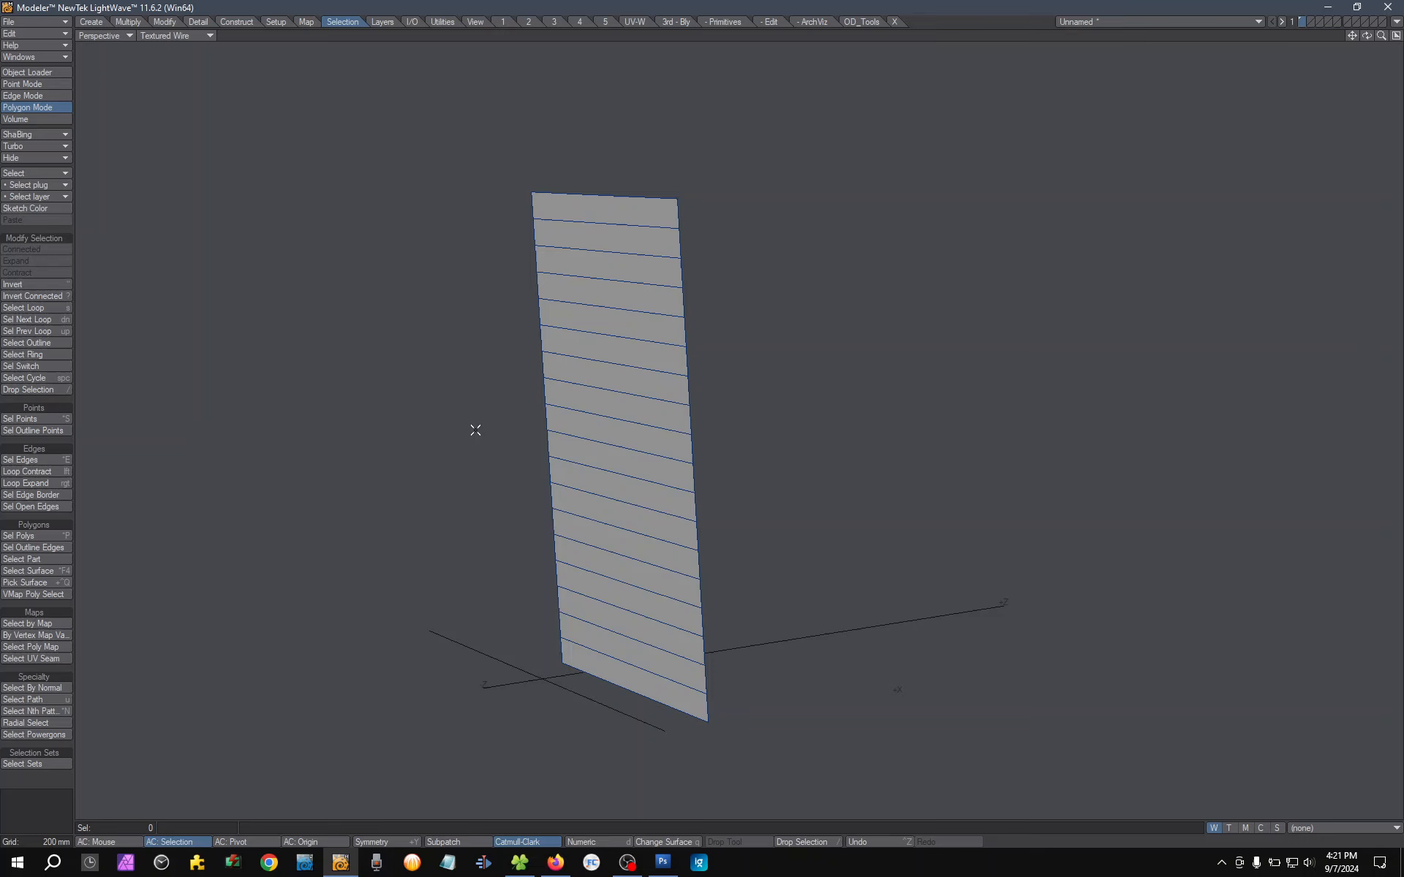
pyautogui.moveTo(597, 215)
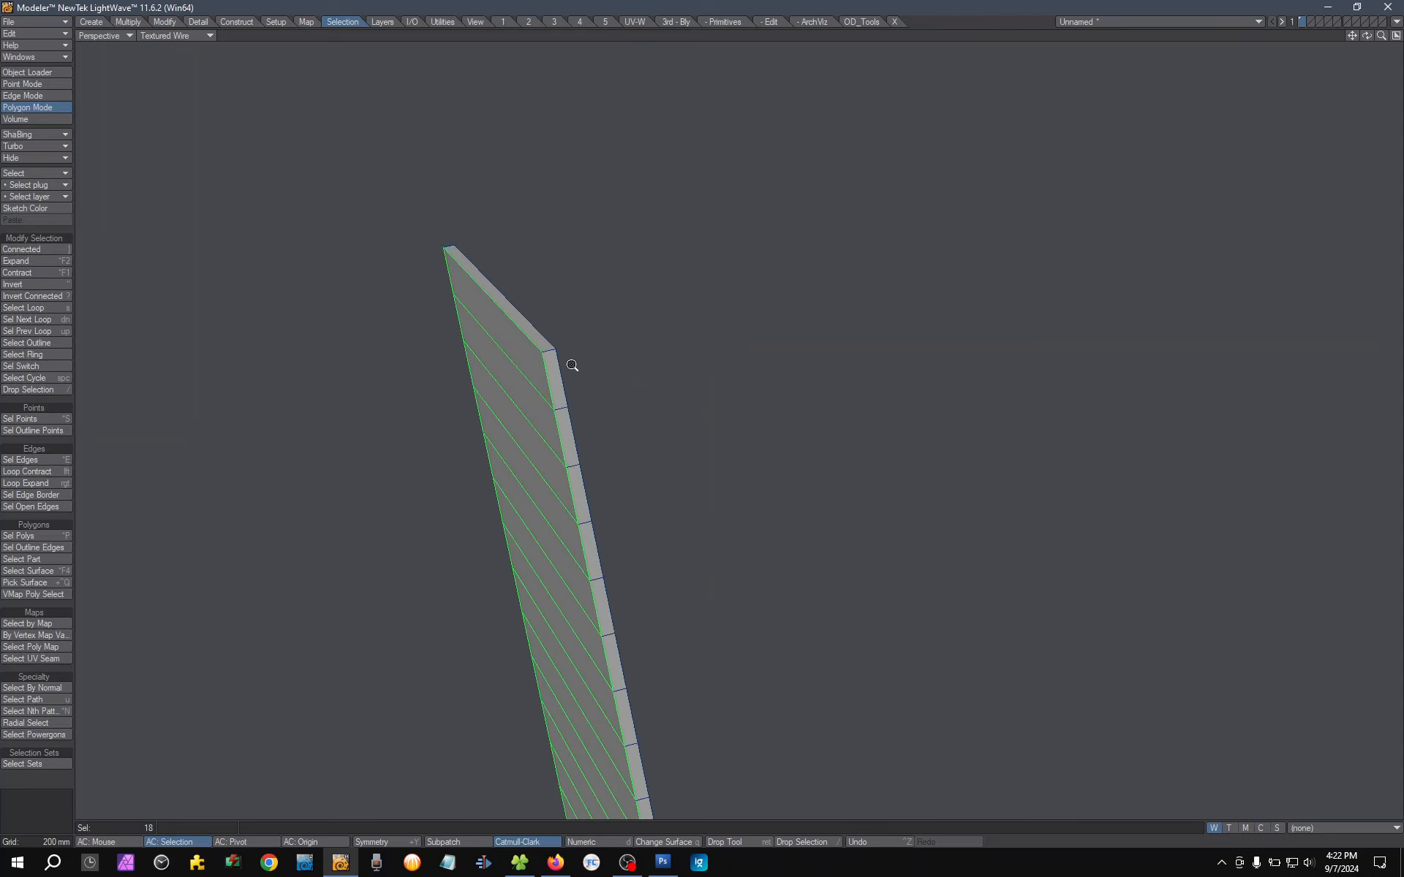
# Angle each of the 18 strips individually into a stepped, louvre-like profile
pyautogui.moveTo(572, 366); pyautogui.dragTo(577, 338)
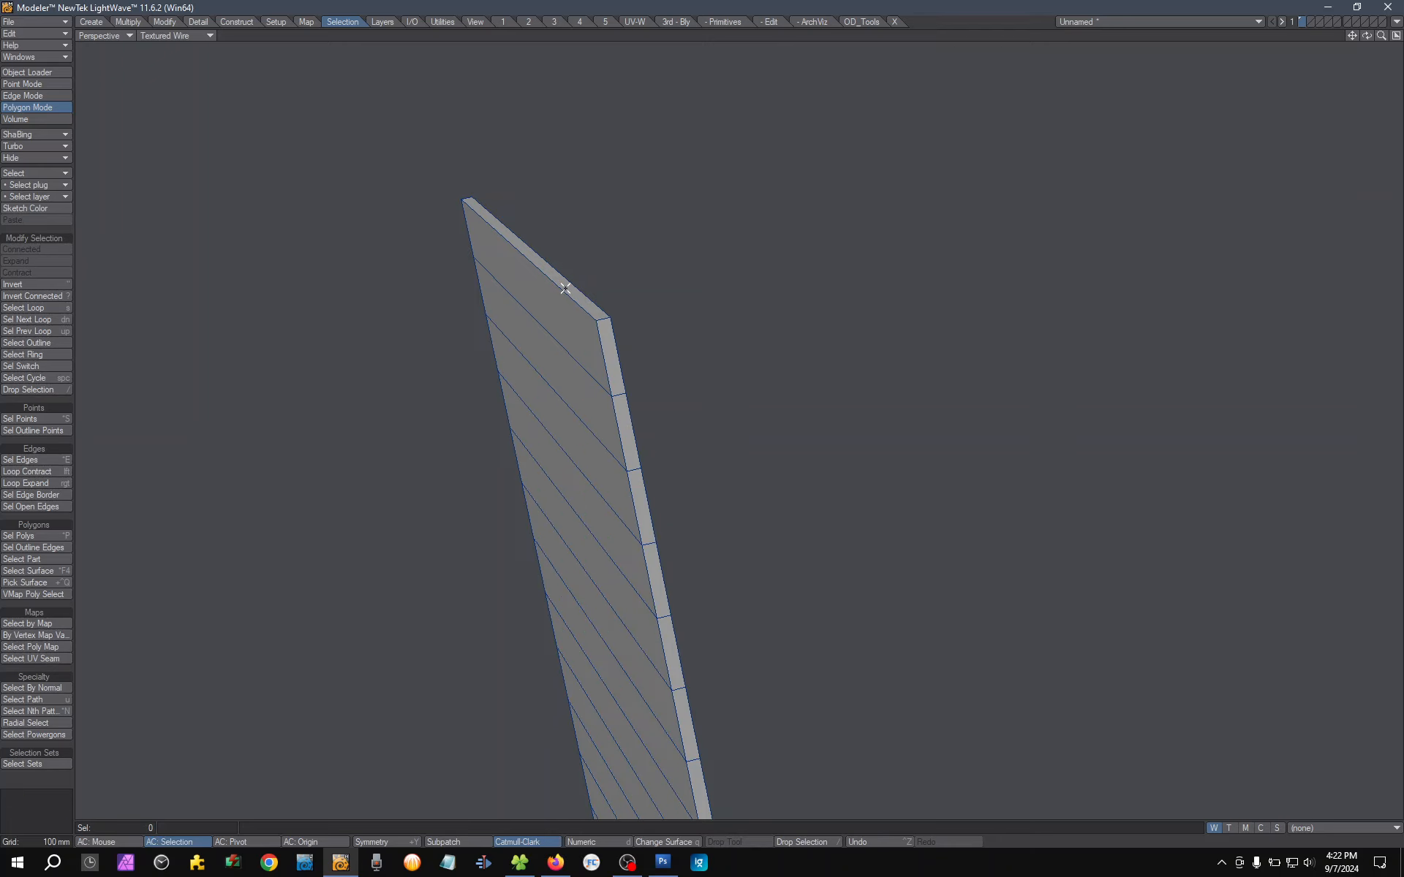
pyautogui.click(35, 687)
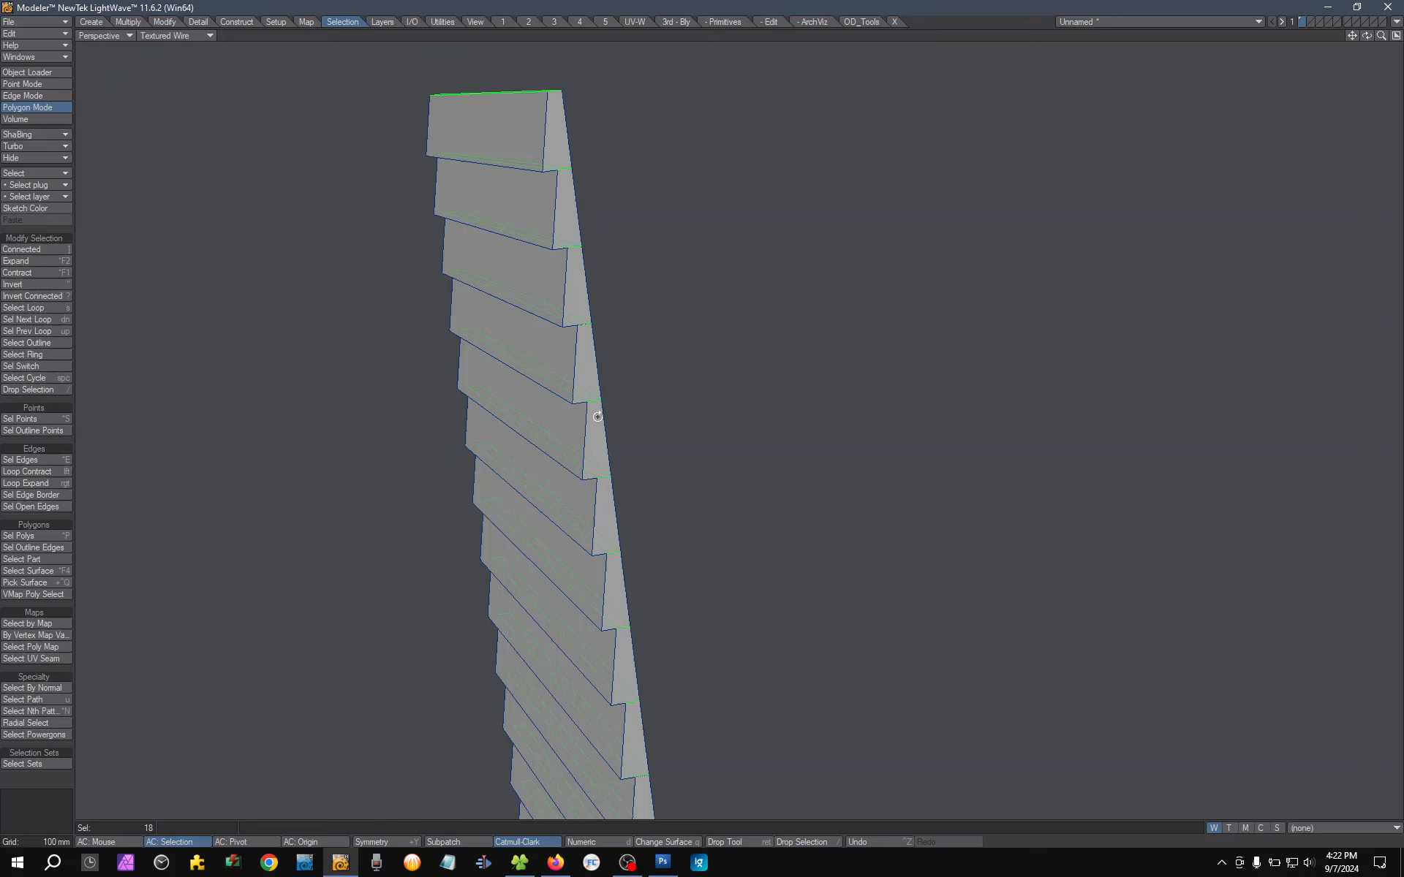
# Orbit beneath the slats to reach one slat's narrow underside face
pyautogui.moveTo(597, 416); pyautogui.dragTo(589, 415)
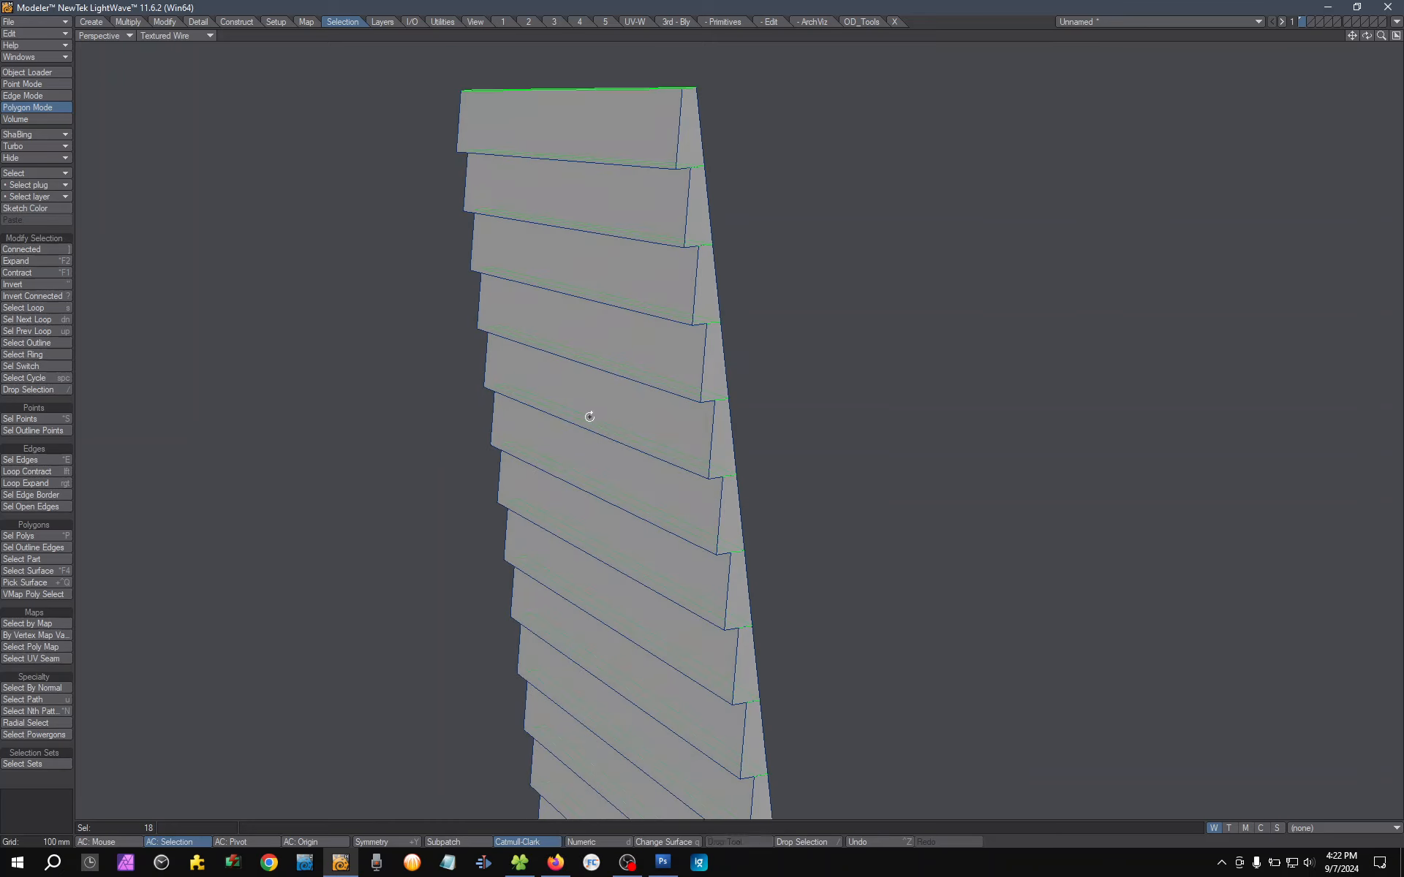
pyautogui.moveTo(589, 415); pyautogui.dragTo(486, 452)
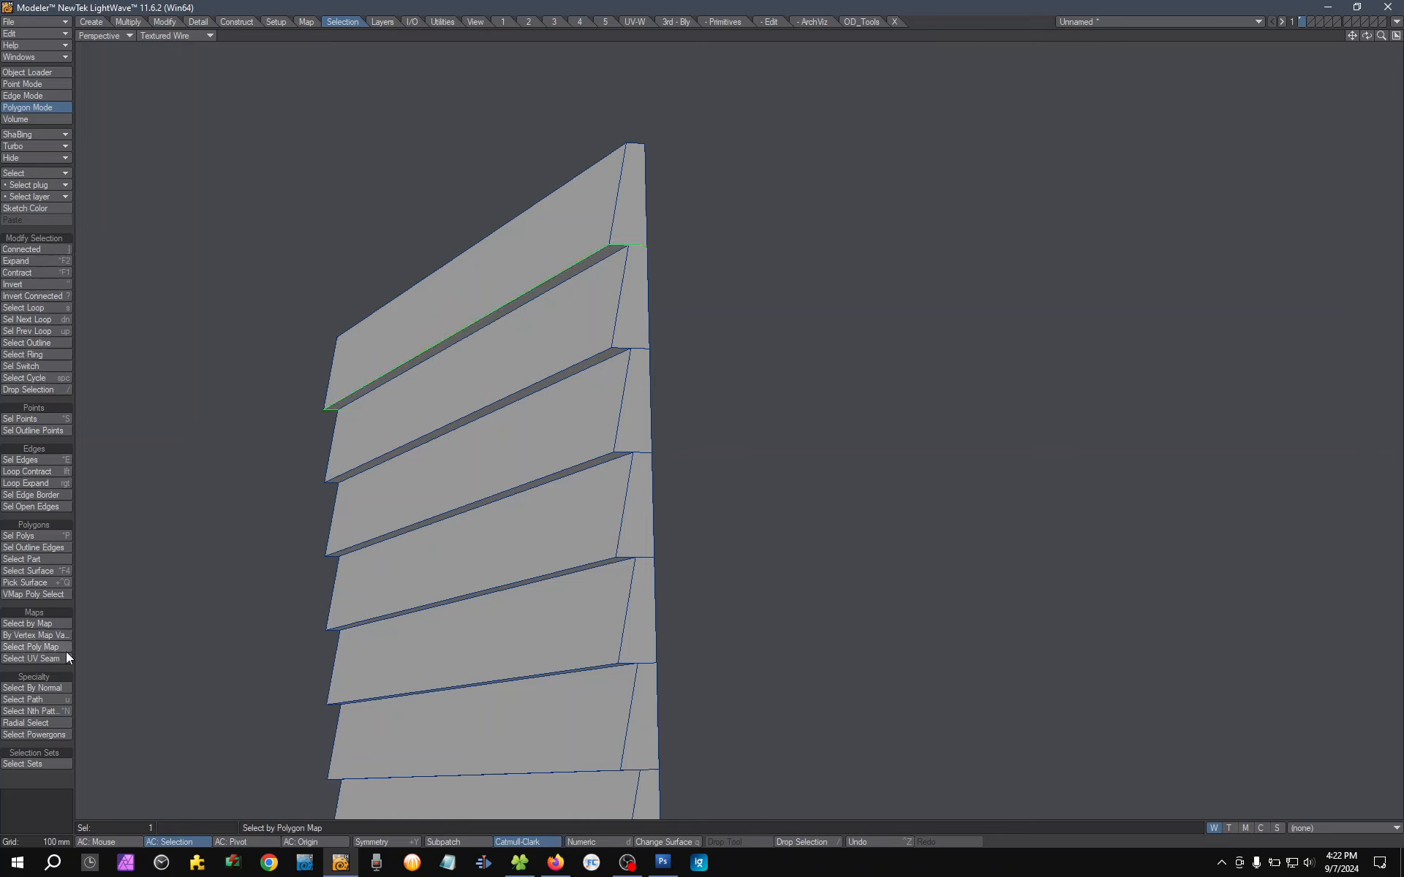
# Select By Normal with 15° tolerance to grab all 18 matching underside faces
pyautogui.click(34, 687)
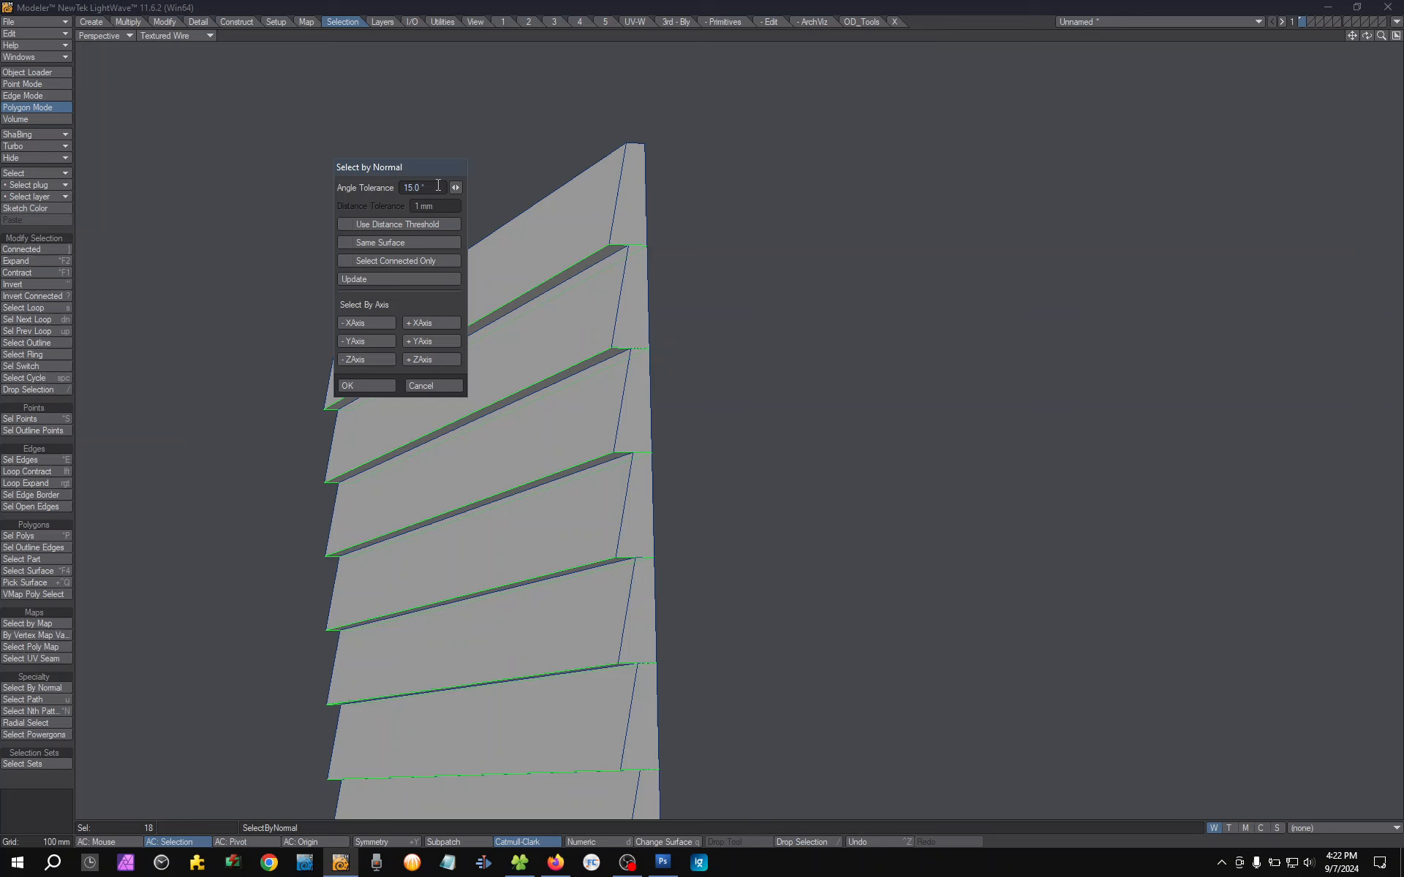
pyautogui.click(366, 385)
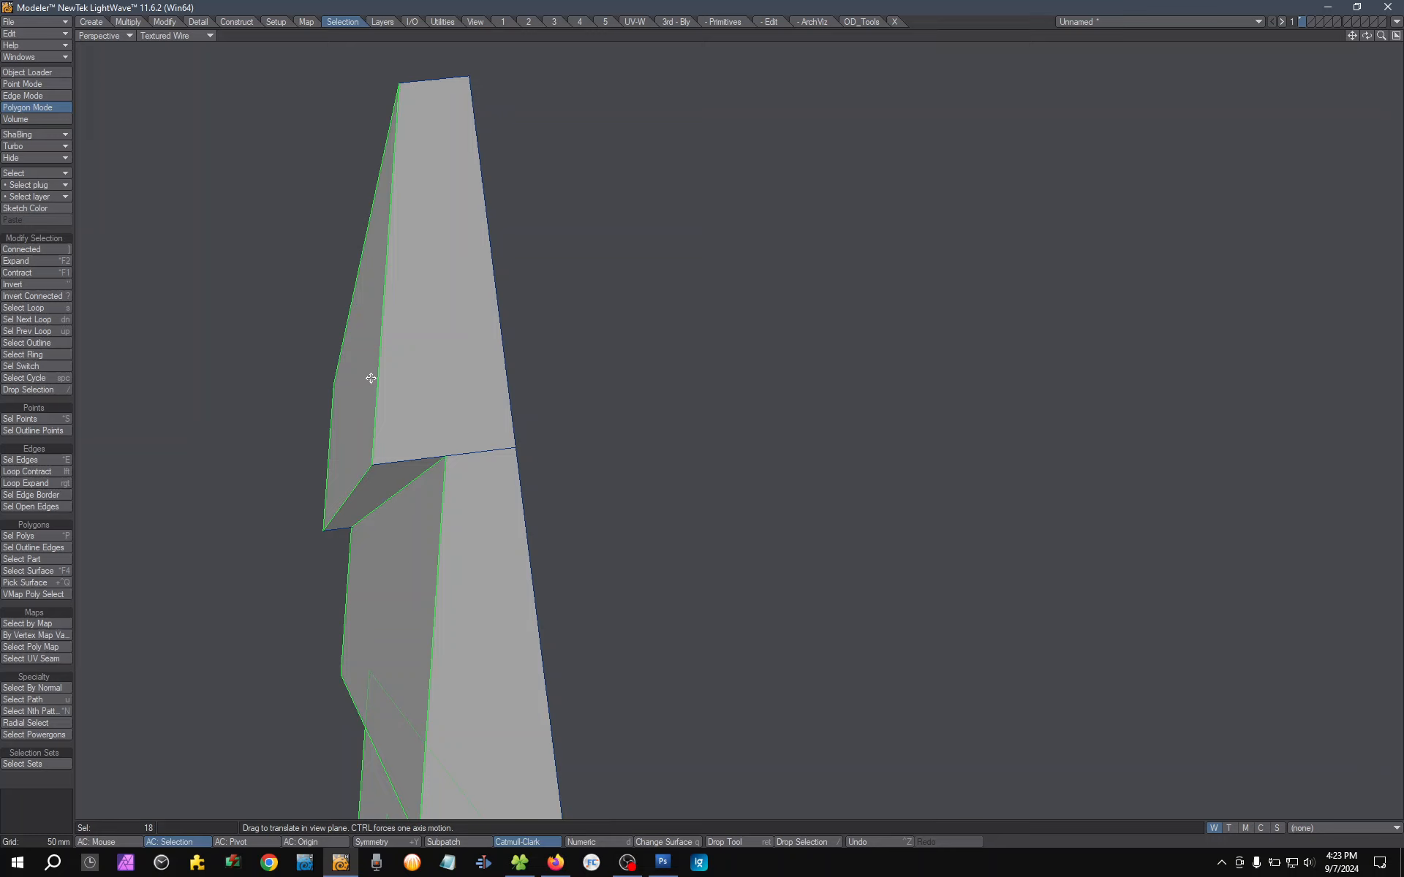
# Pull back to the whole slatted panel and pick the top slat's face as a sample
pyautogui.moveTo(370, 377); pyautogui.dragTo(380, 349)
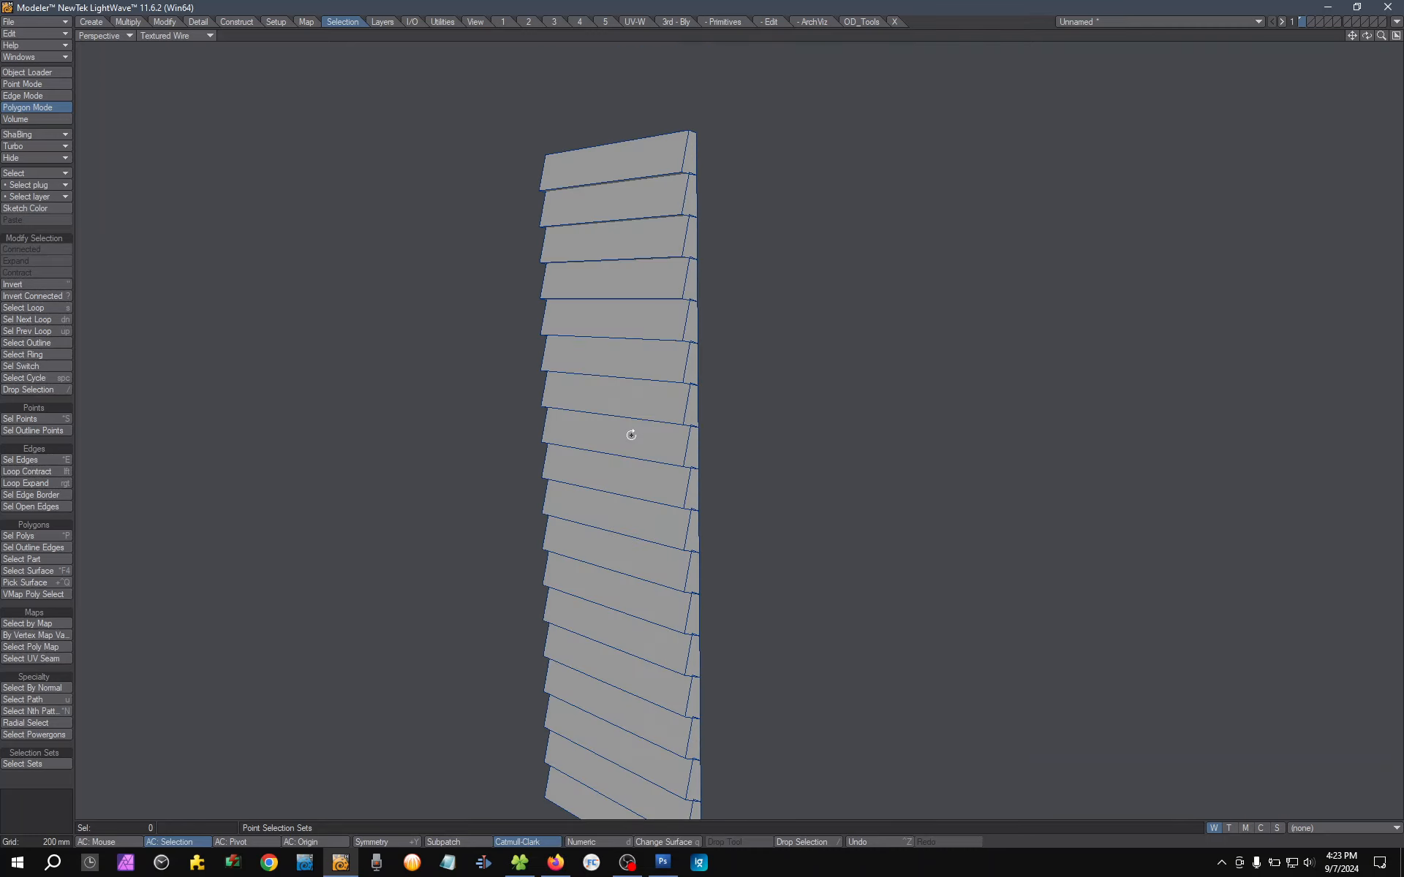
pyautogui.moveTo(631, 434); pyautogui.dragTo(589, 448)
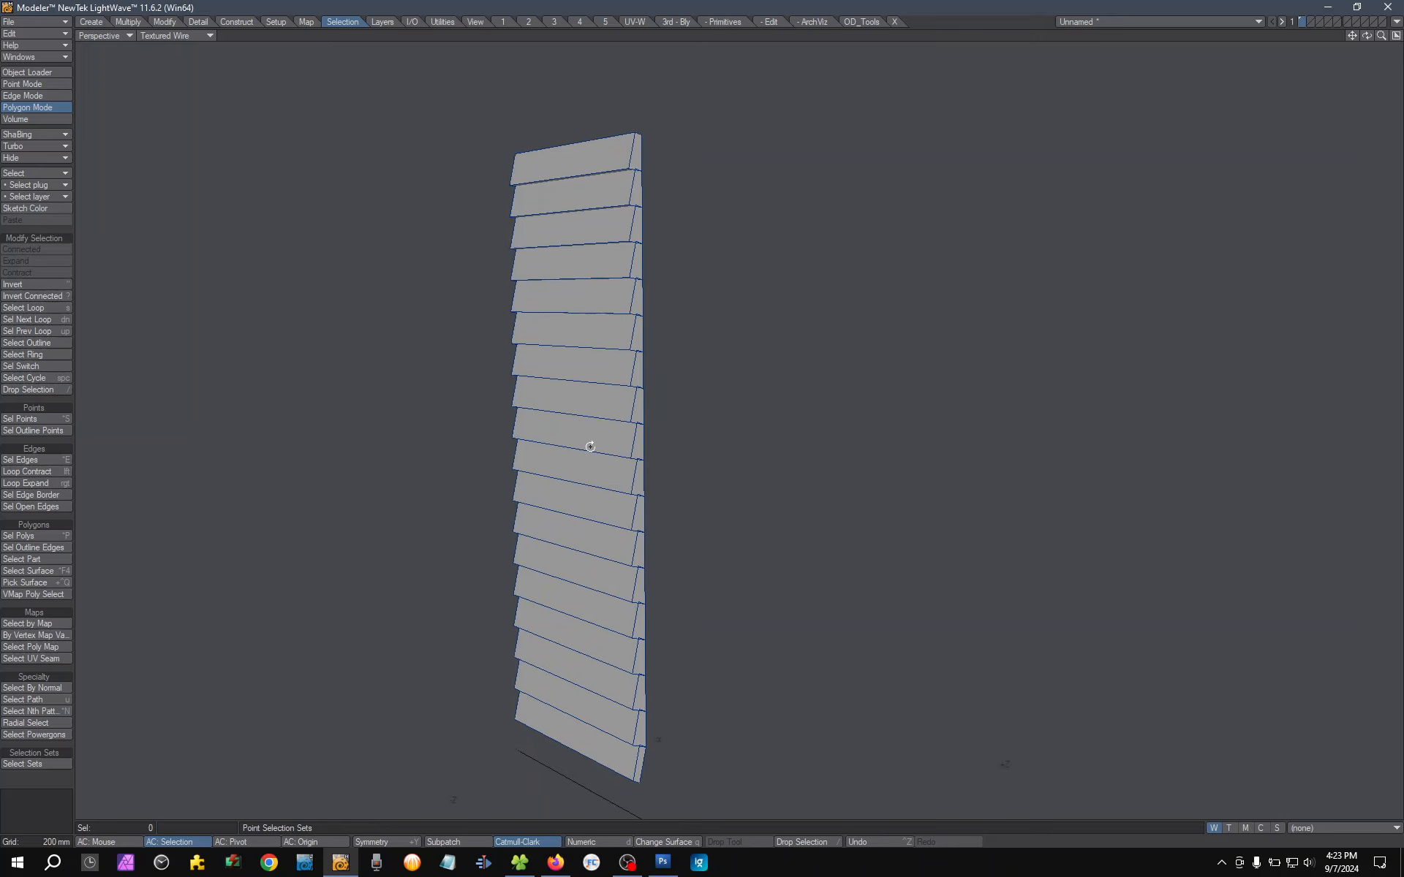
pyautogui.moveTo(489, 400)
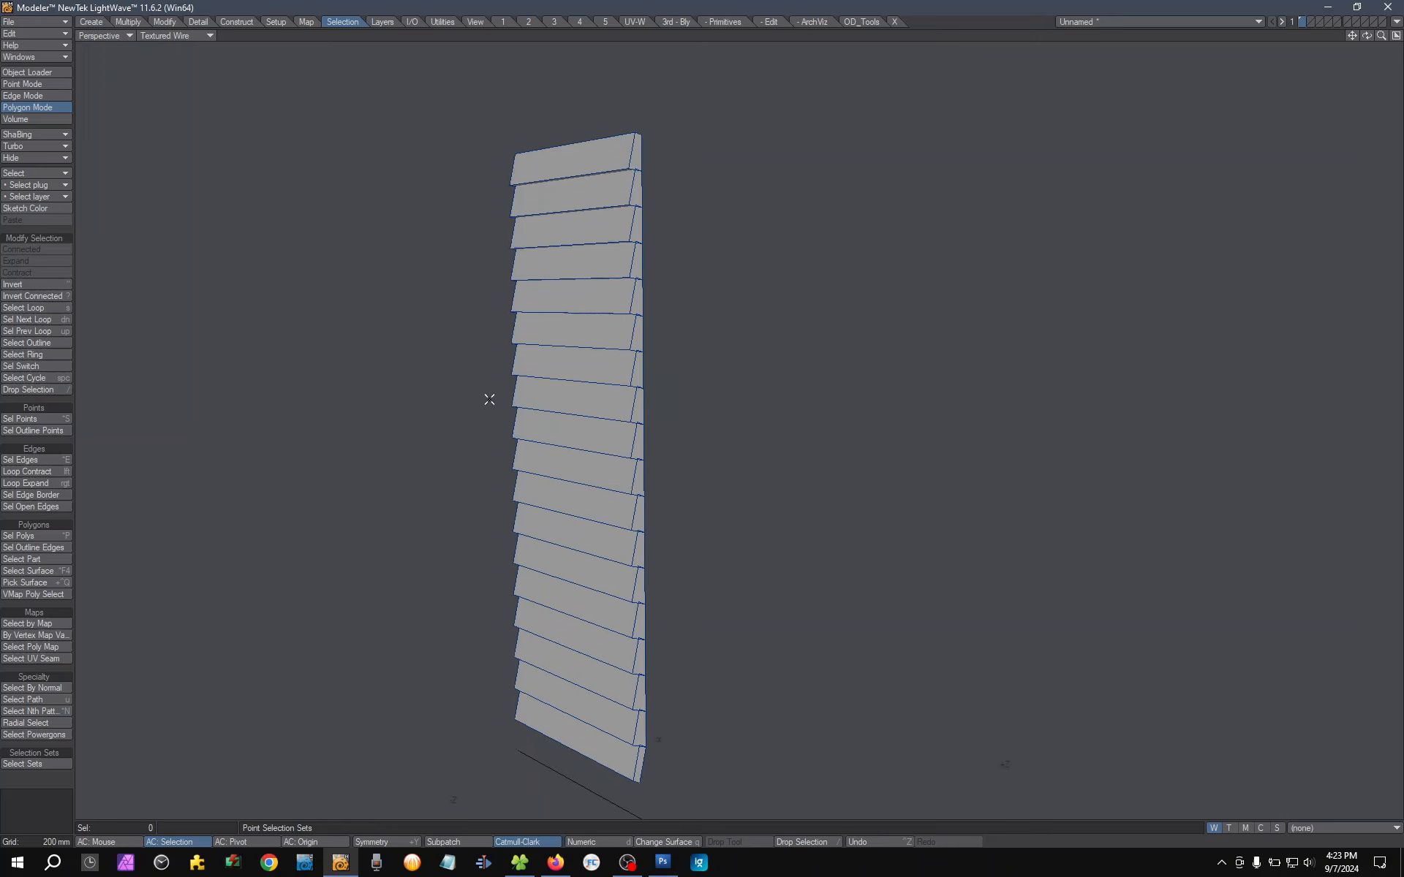
pyautogui.click(33, 688)
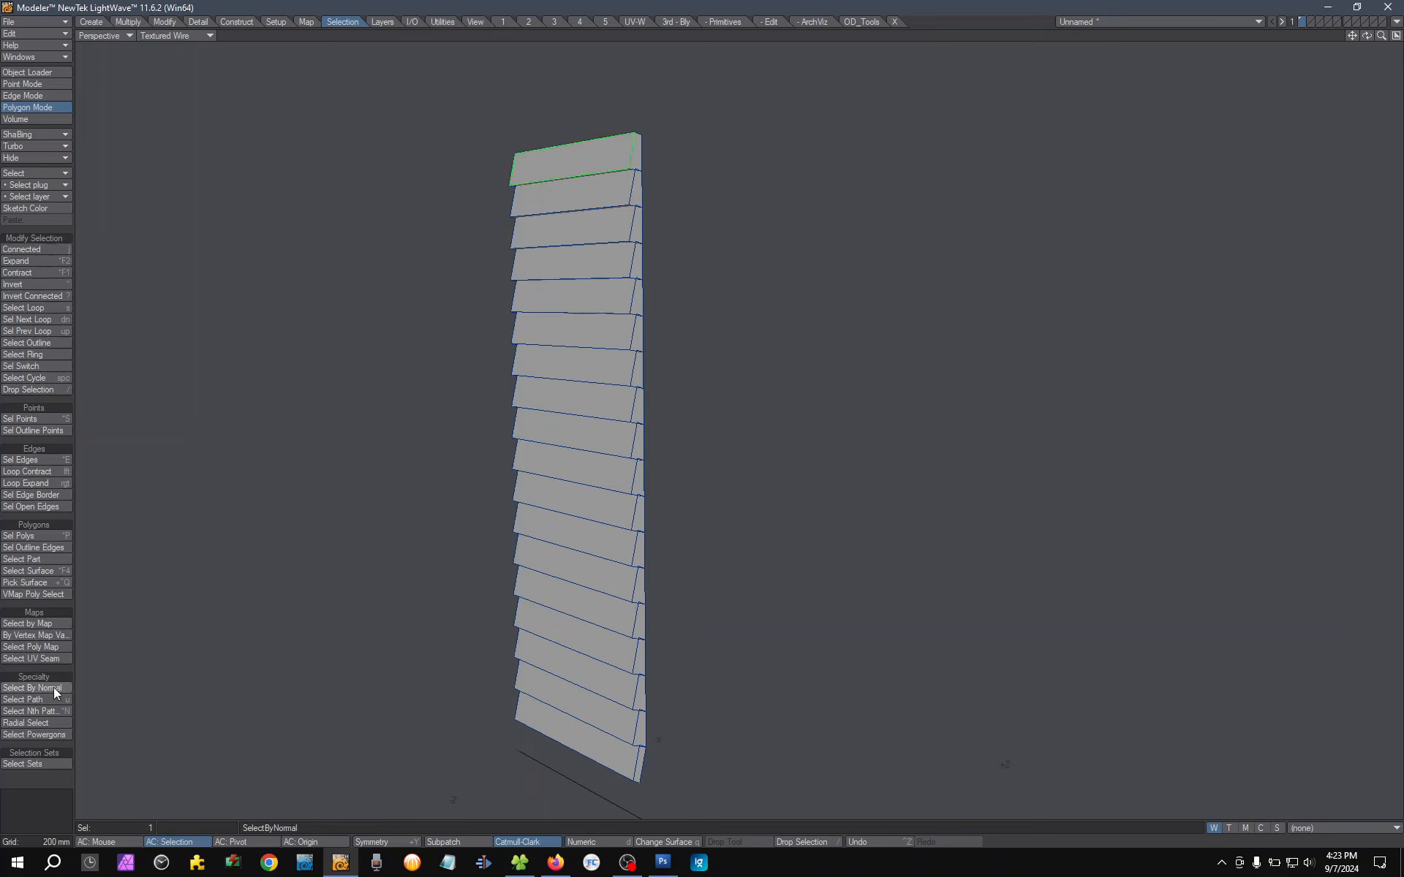
# Select every slat by normal and thicken them 50 mm, 1 segment, Contour
pyautogui.click(33, 688)
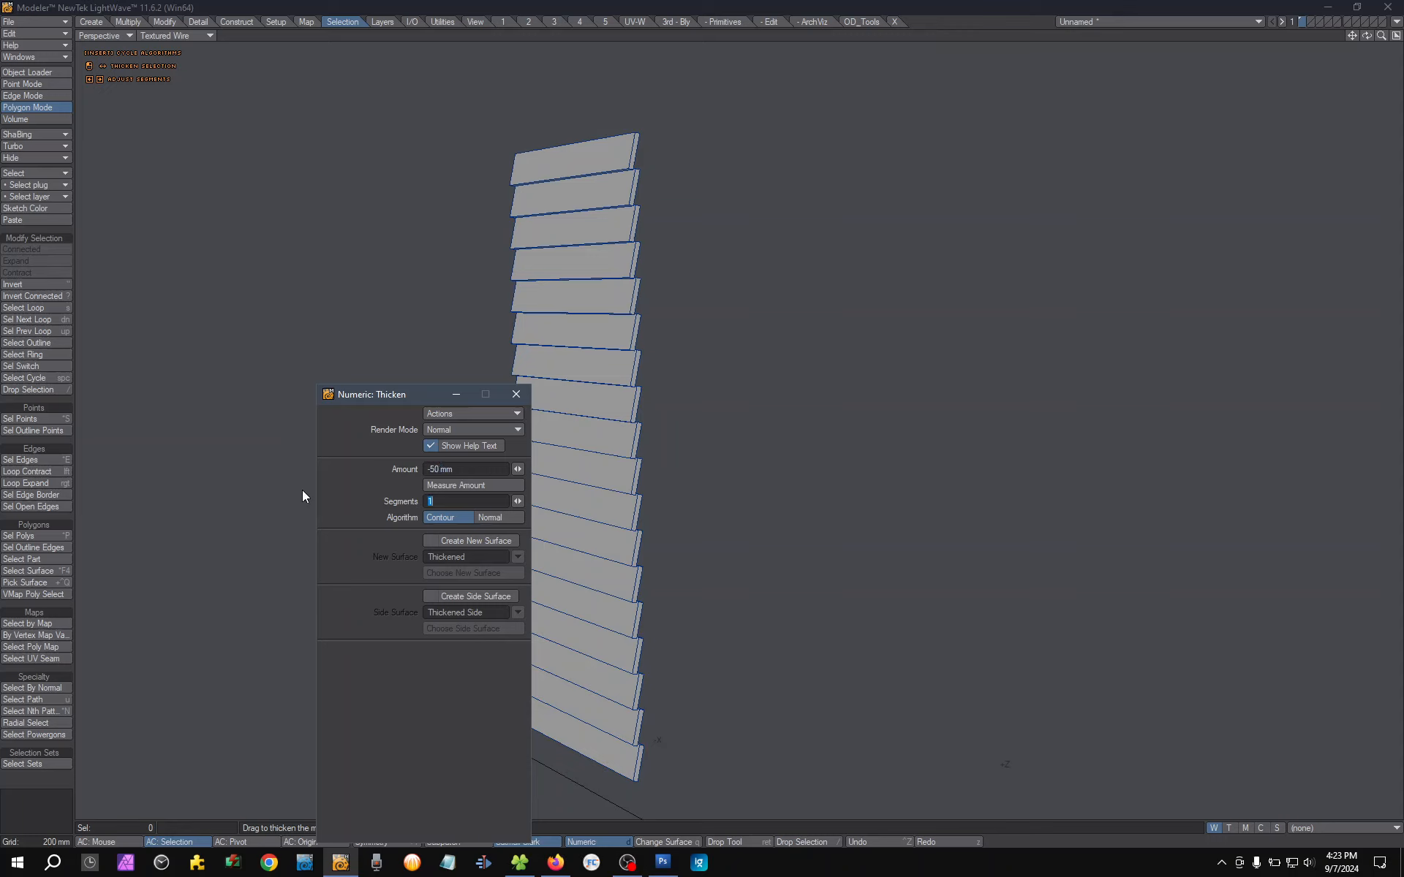
# Close Numeric: Thicken and inspect the 18 solid 50 mm boards
pyautogui.click(516, 395)
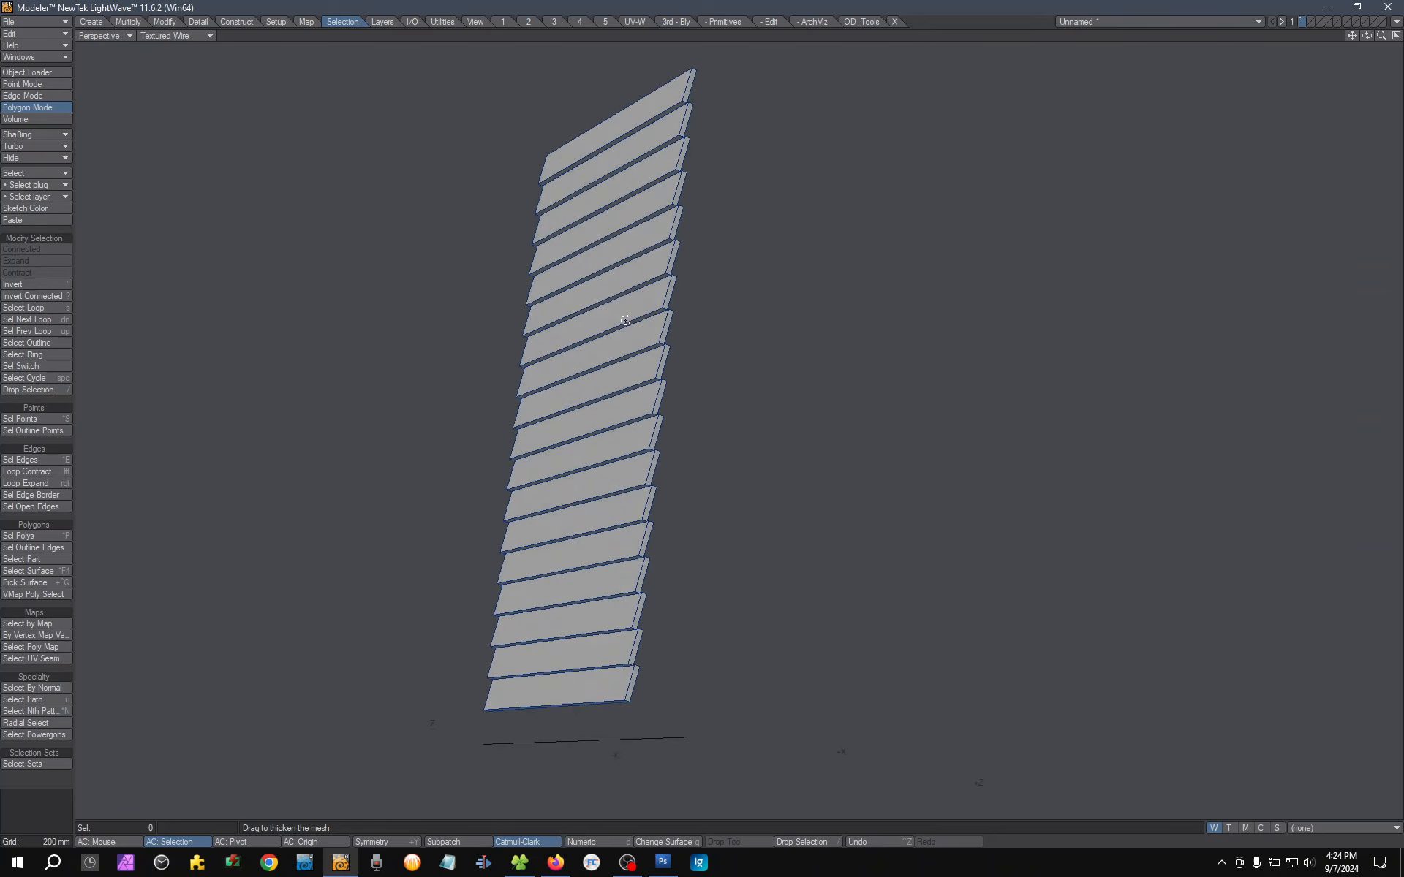
pyautogui.moveTo(628, 320); pyautogui.dragTo(656, 339)
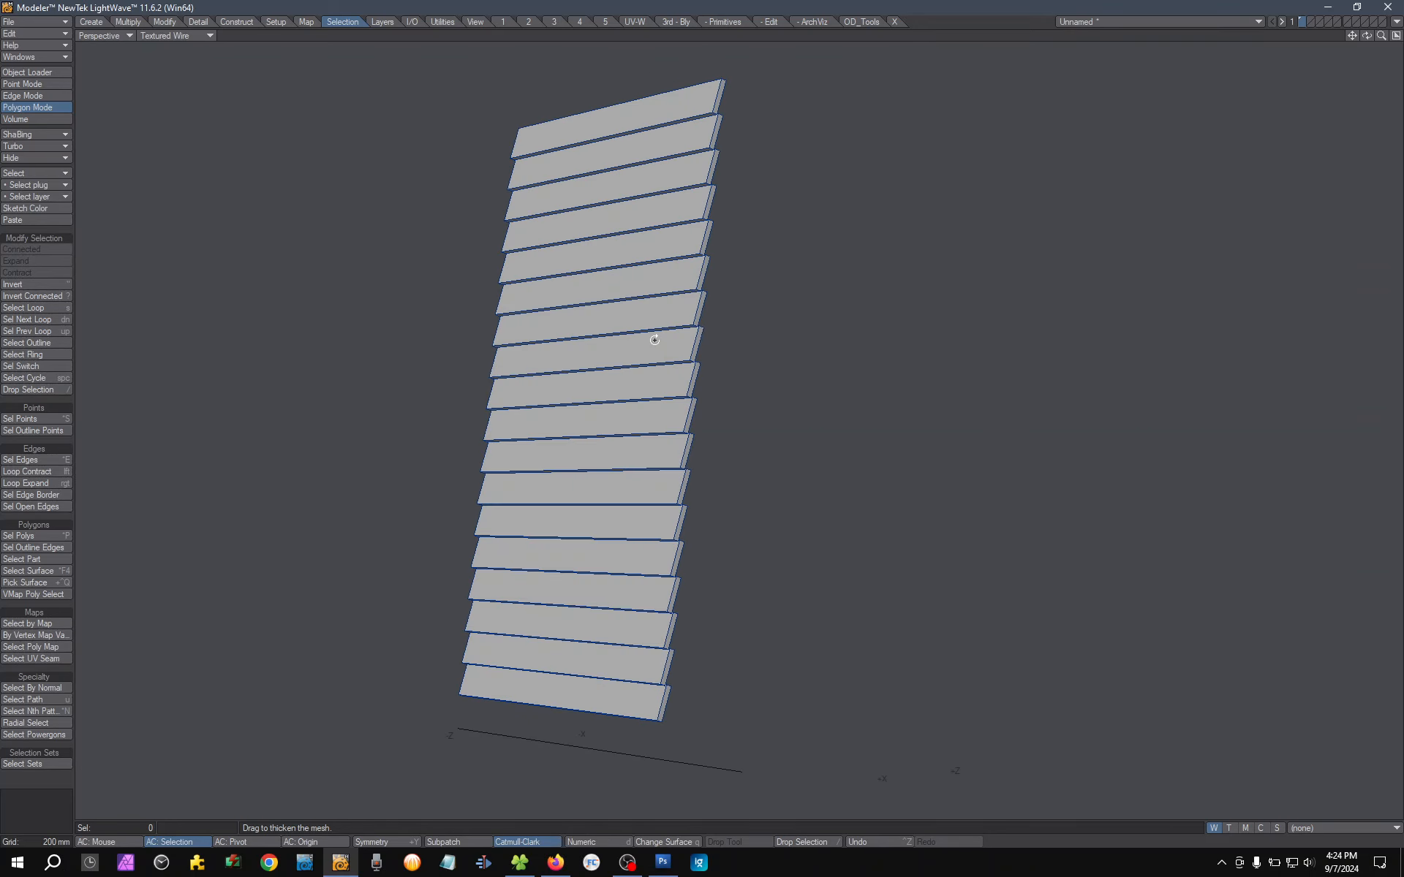